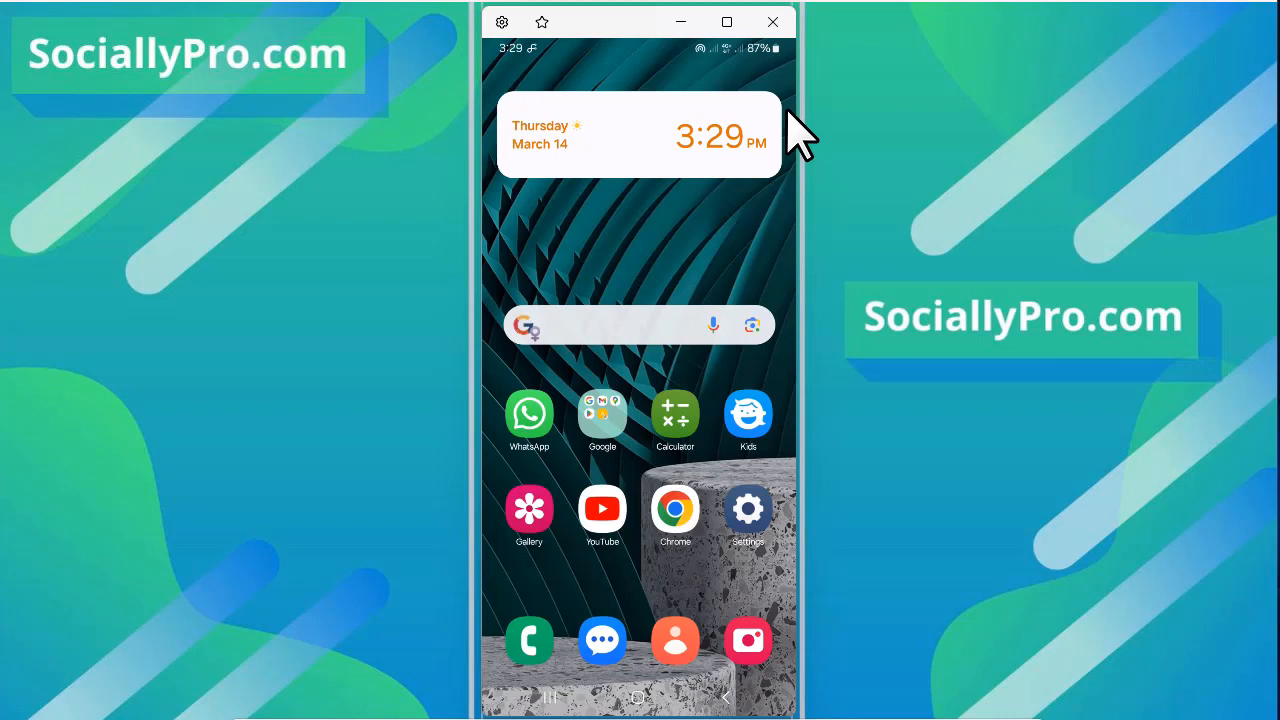
mouse_move(830, 65)
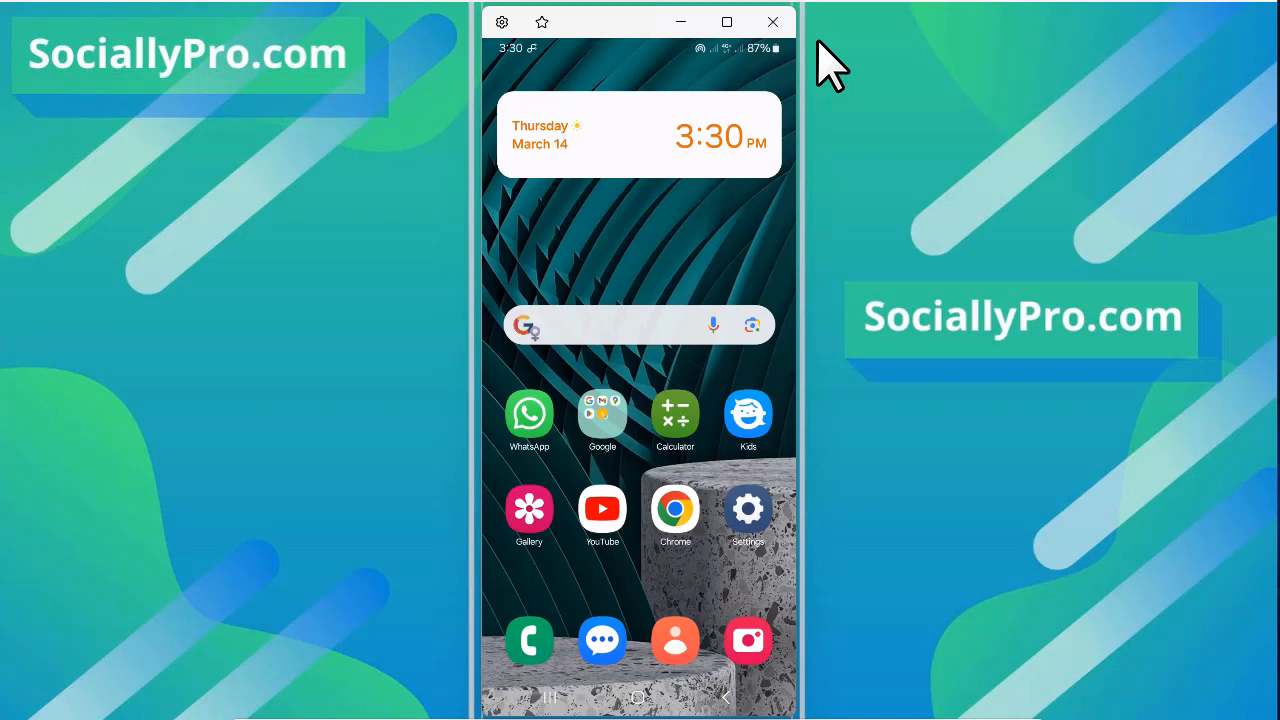
mouse_move(785, 160)
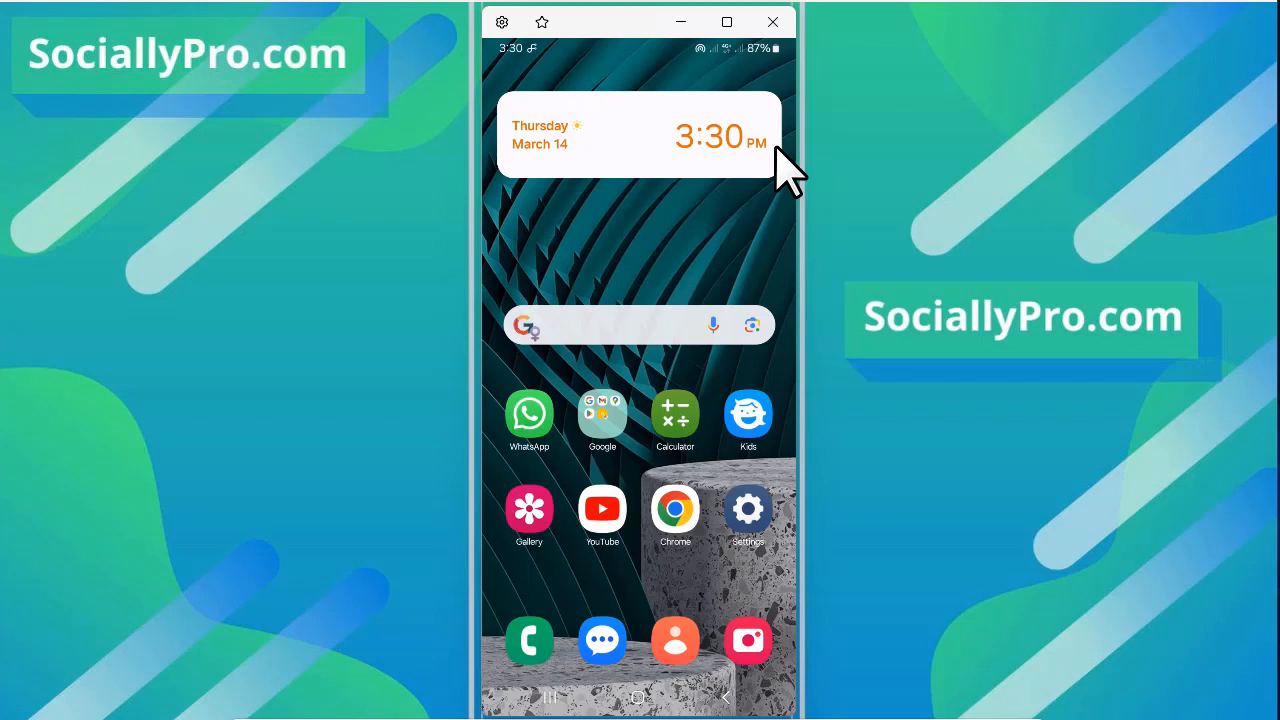
mouse_move(700, 180)
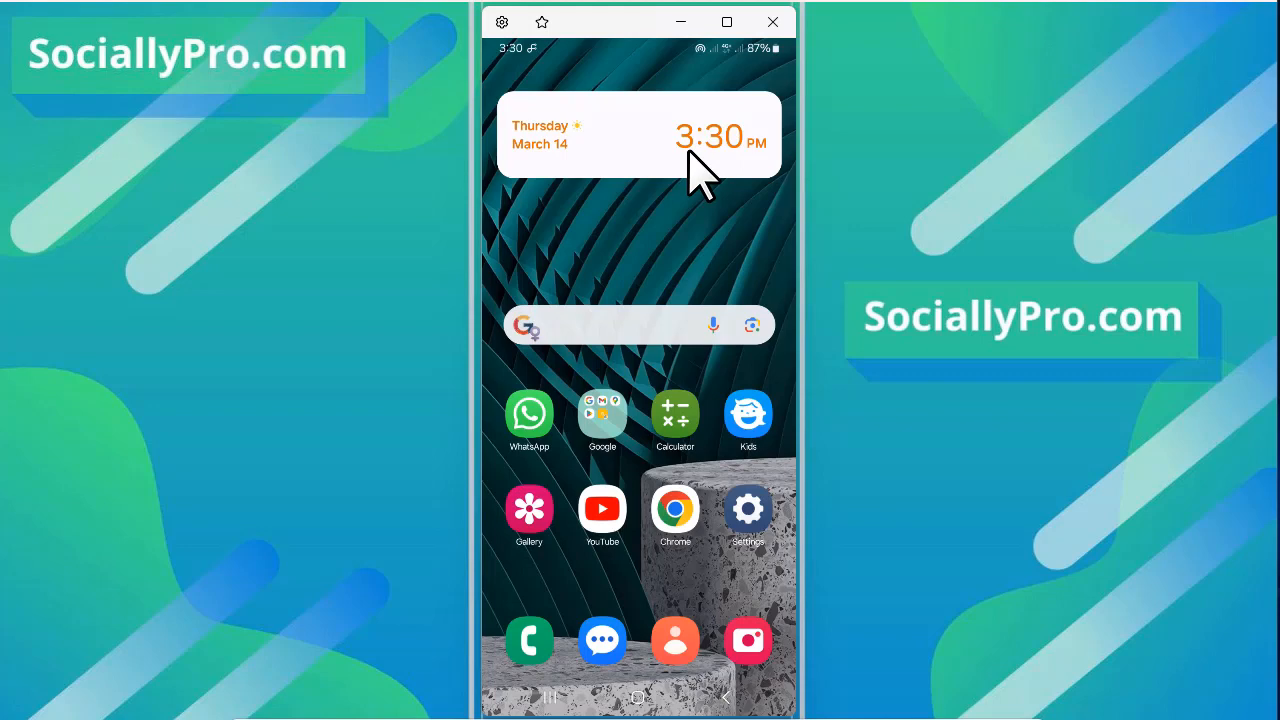
mouse_move(670, 485)
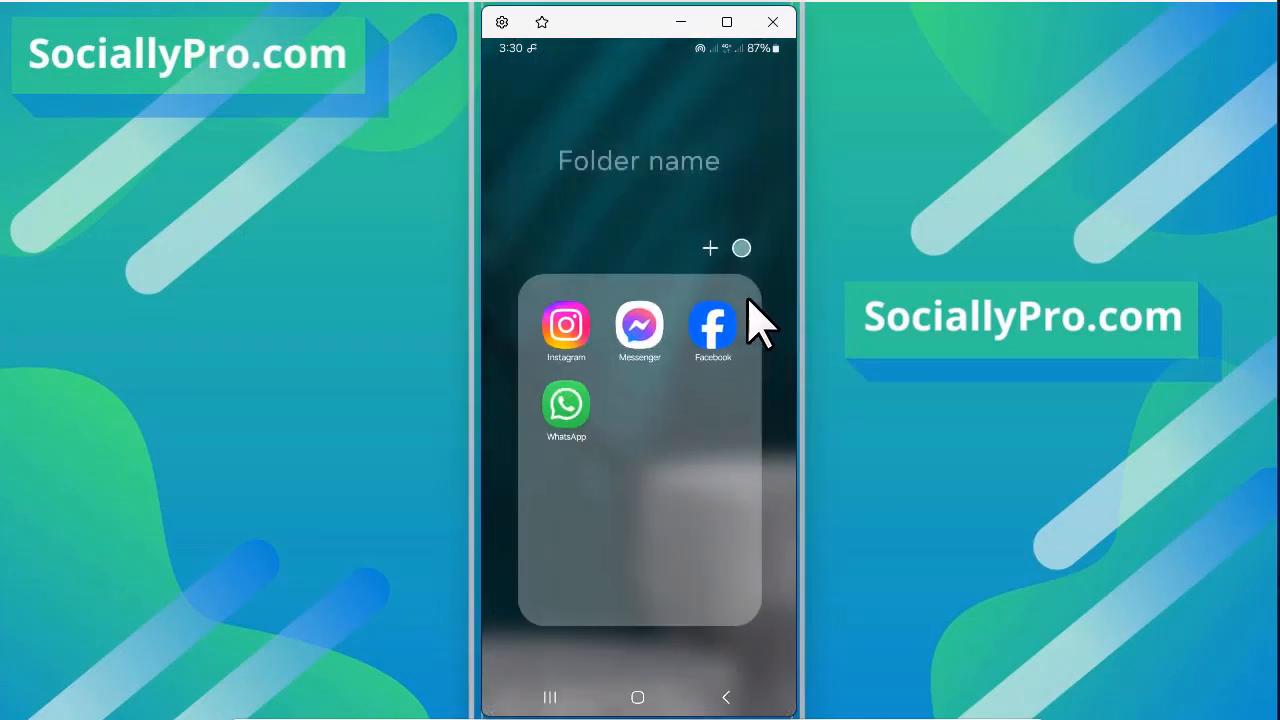
Launch Facebook from the app folder to reach the locked profile page
left_click(712, 325)
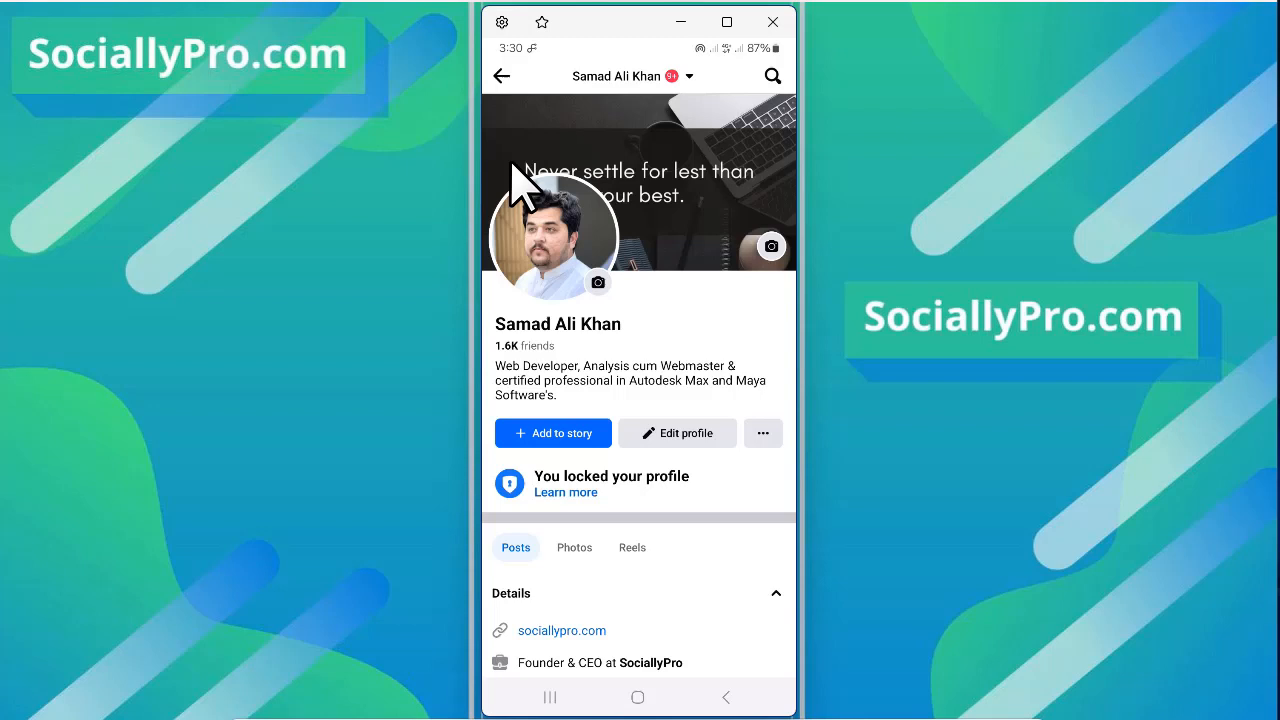
mouse_move(726, 492)
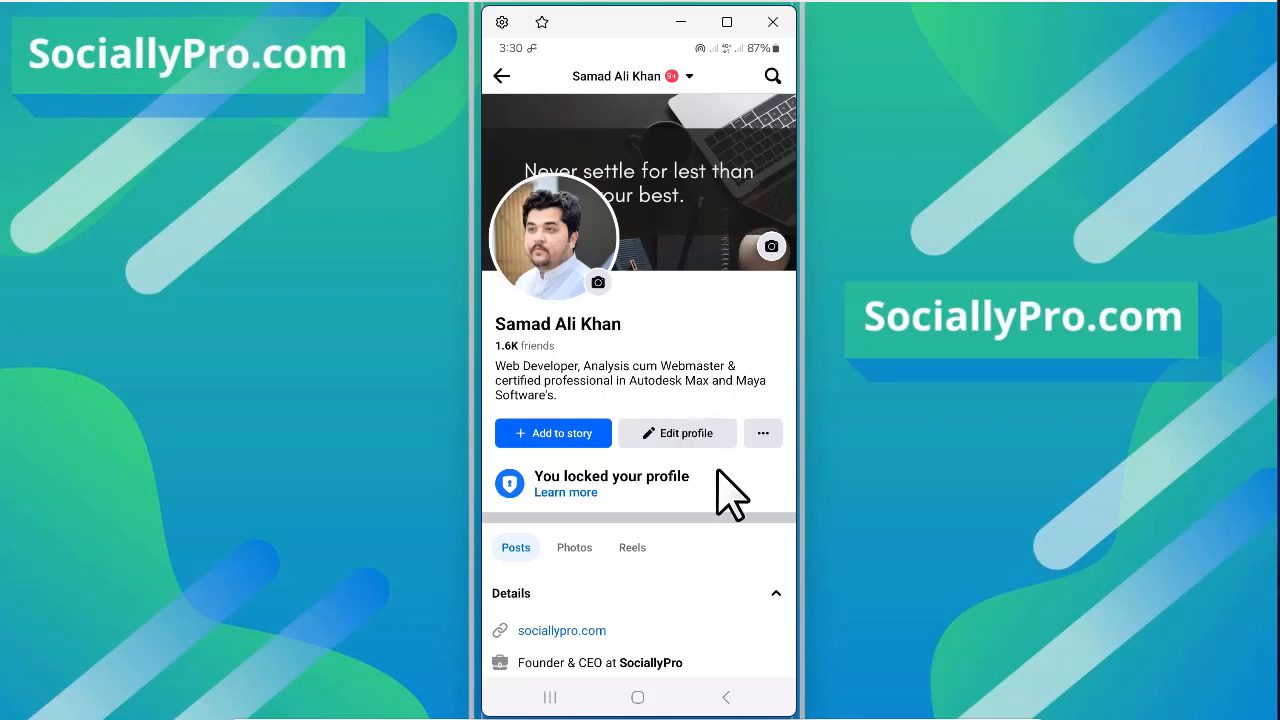
mouse_move(785, 460)
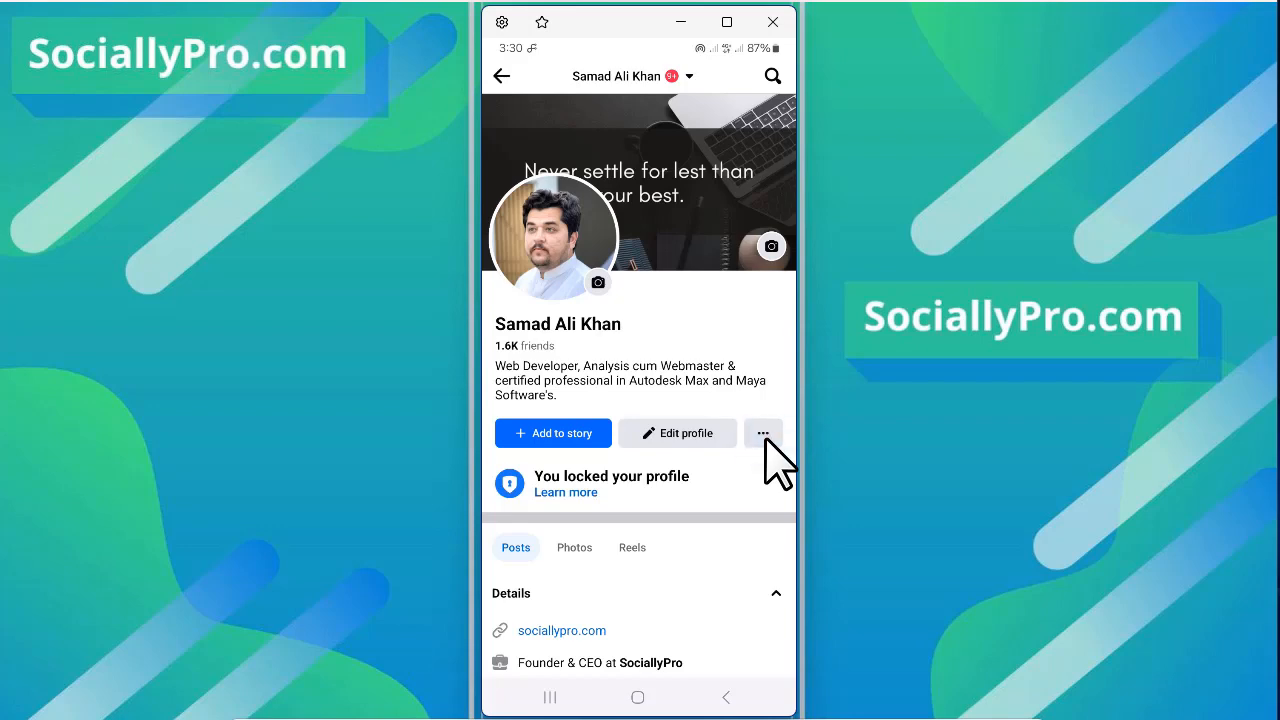
Open Archive from the profile settings menu beside Edit profile
left_click(764, 433)
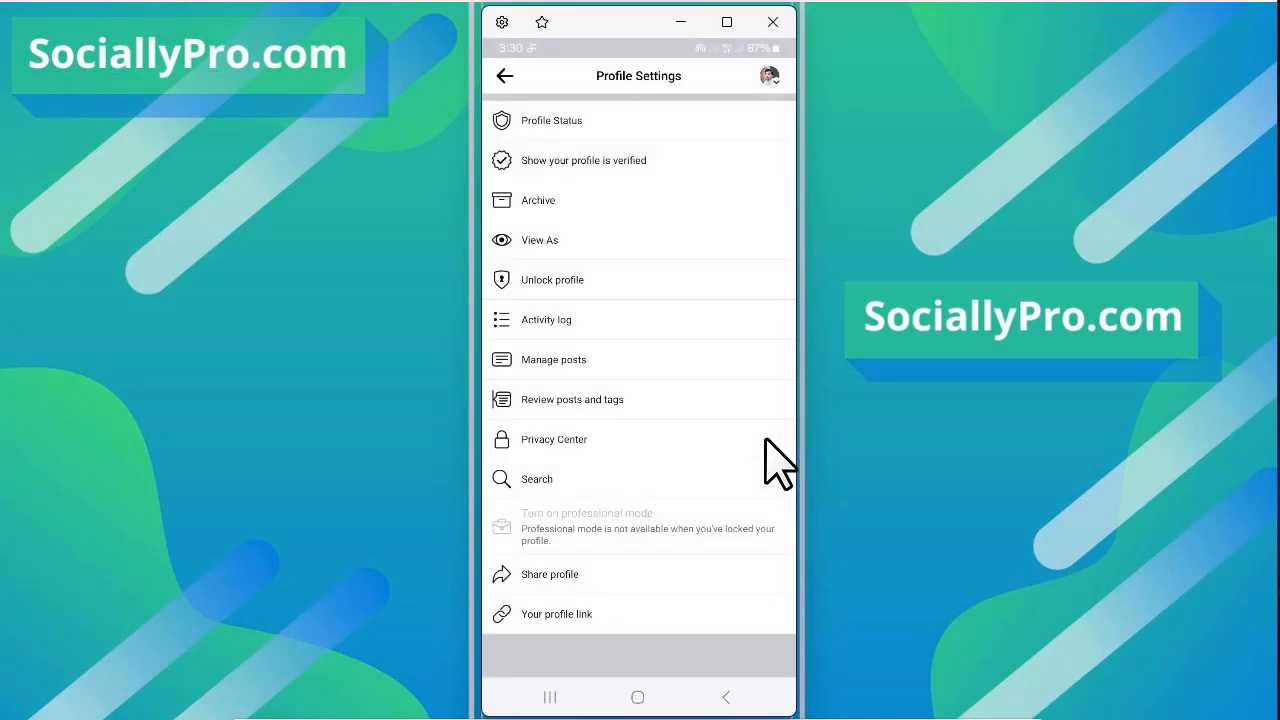
mouse_move(610, 215)
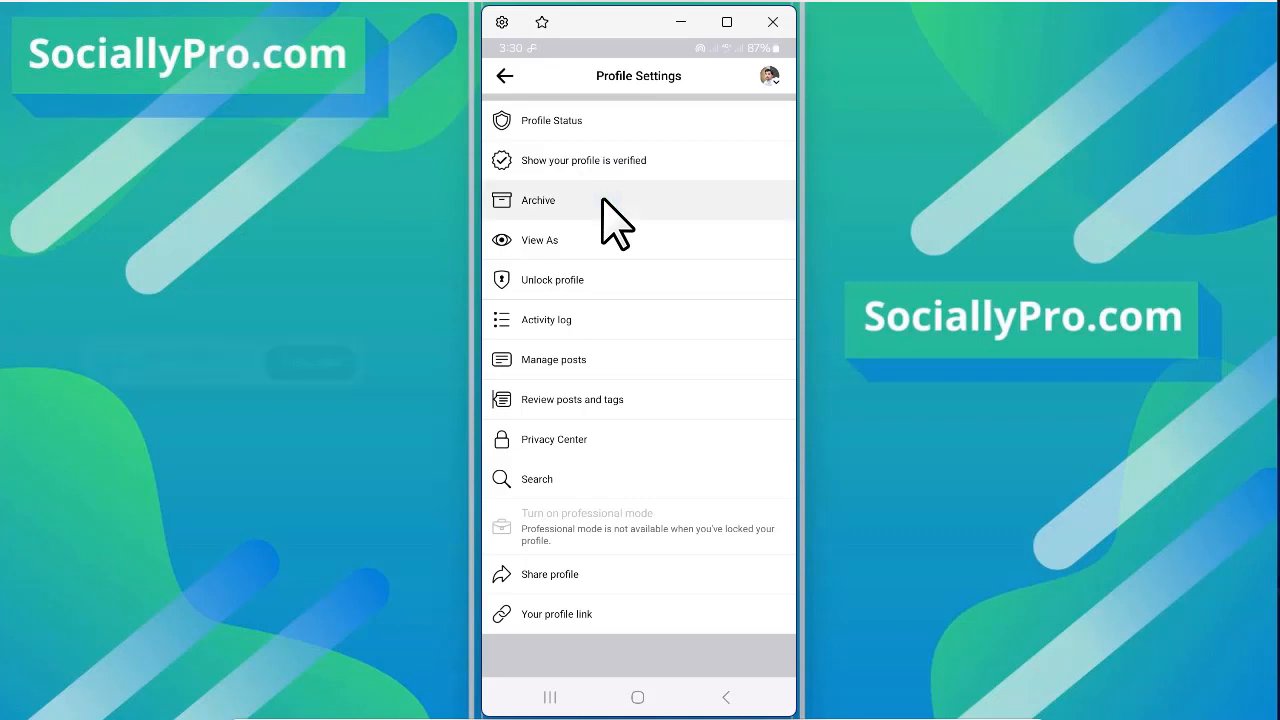
left_click(538, 200)
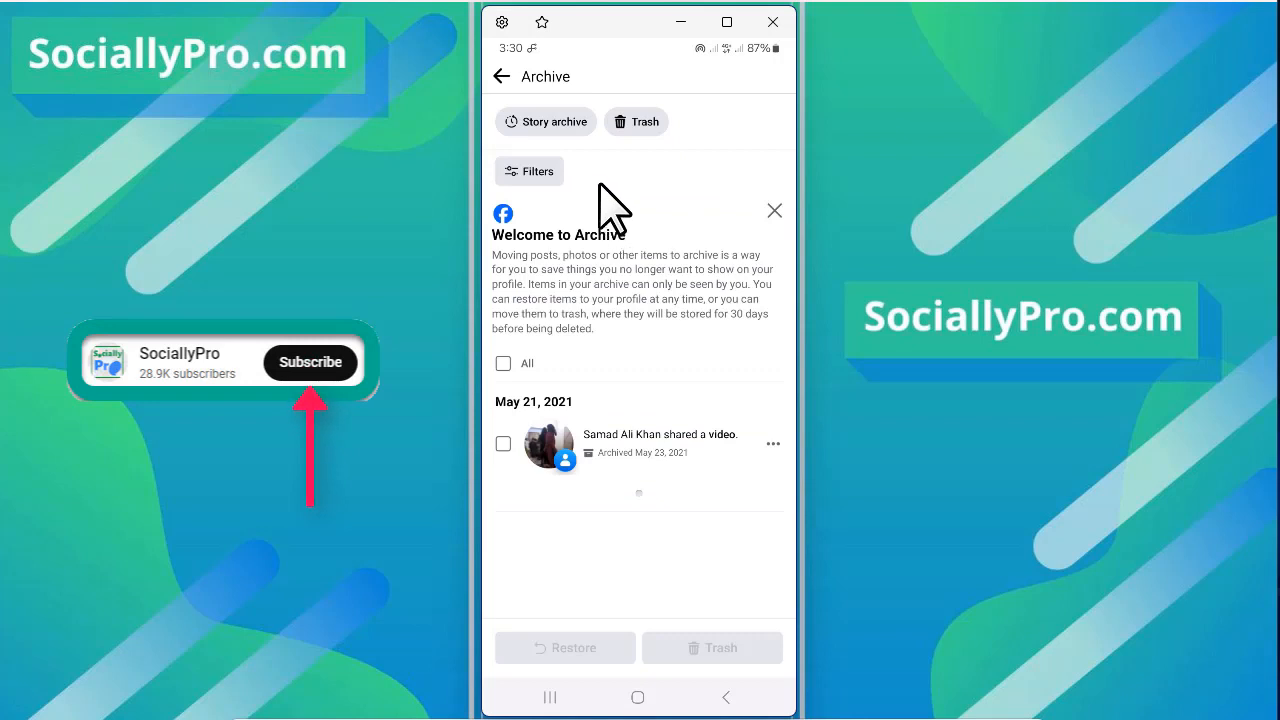
mouse_move(570, 160)
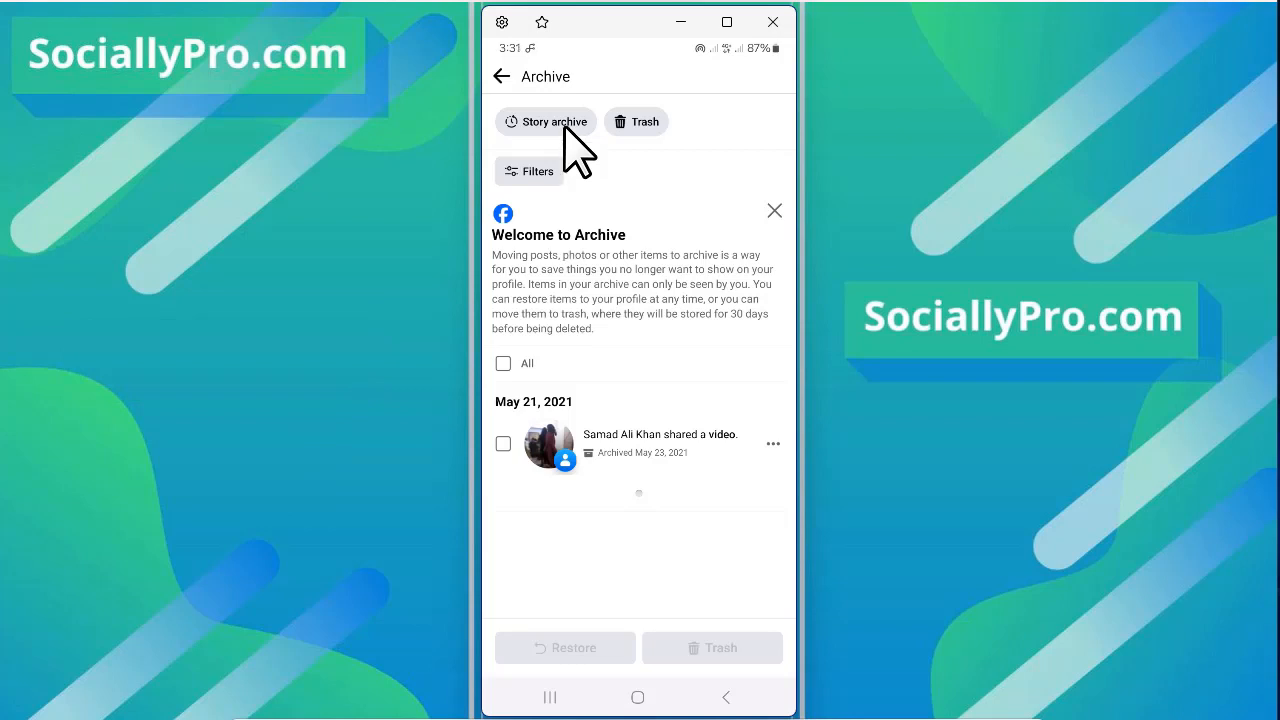
Browse the Story archive grid of dated past stories, then return to profile settings
left_click(545, 121)
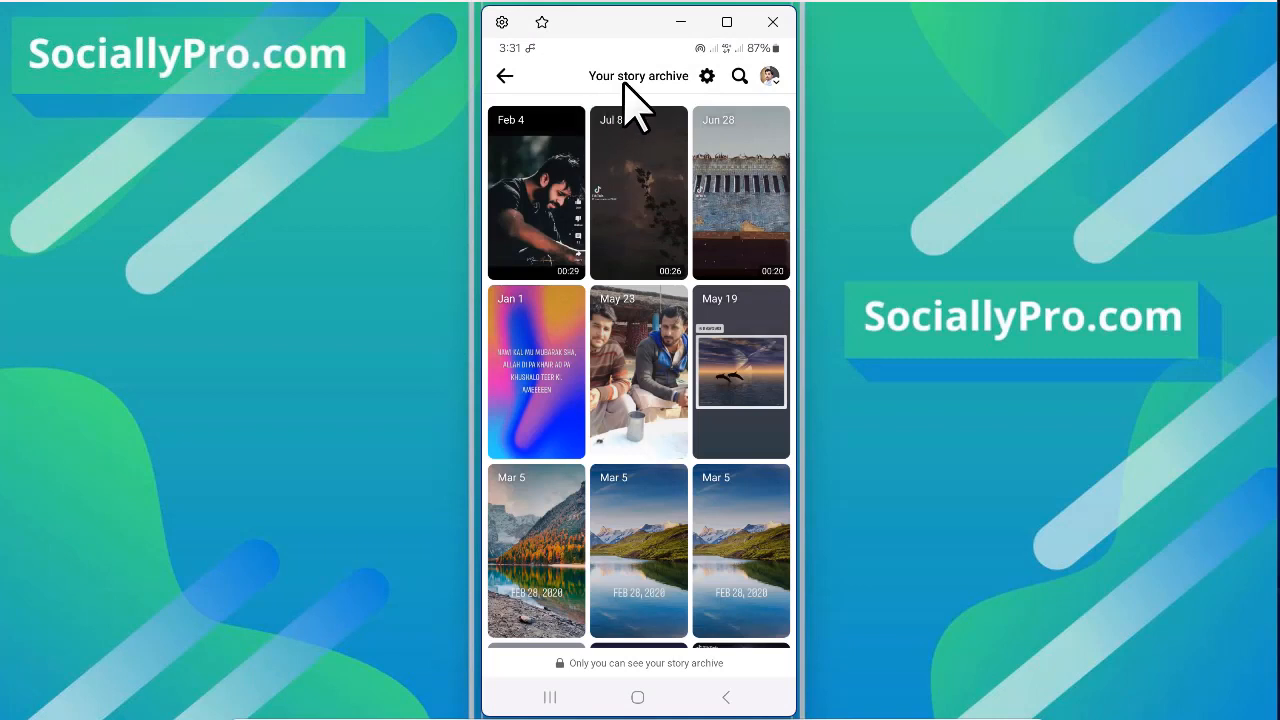
mouse_move(625, 185)
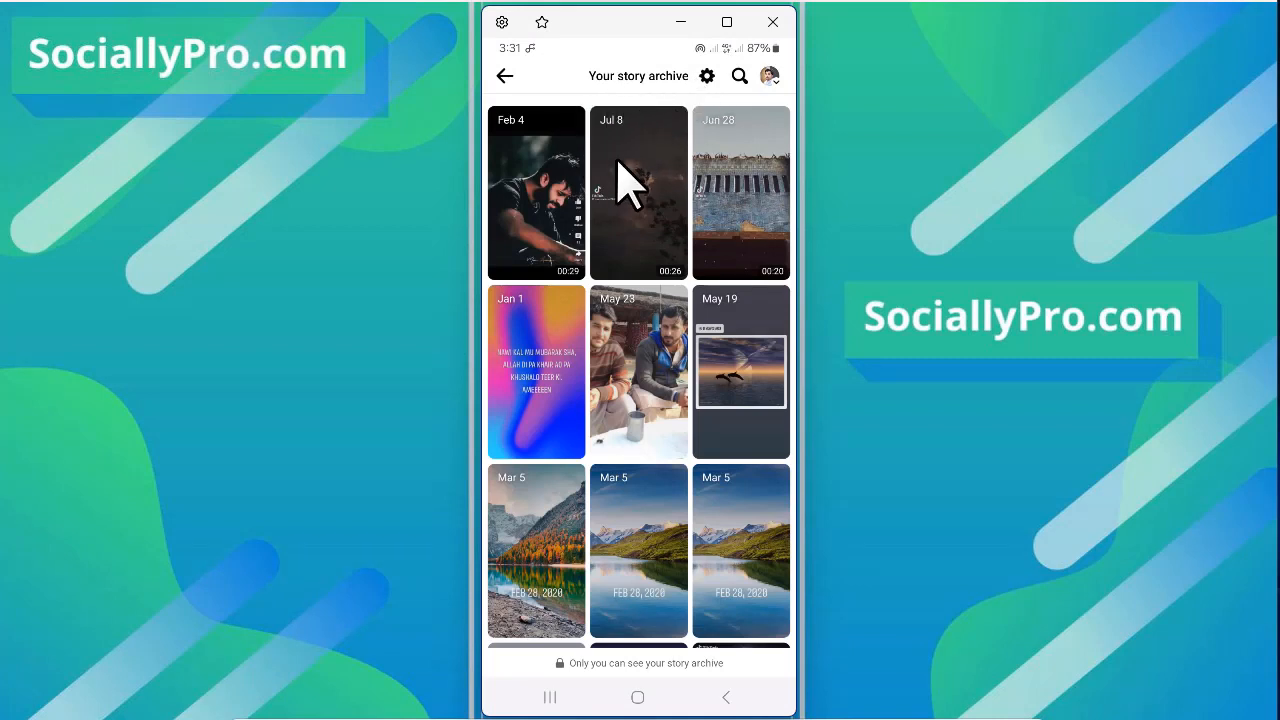
mouse_move(633, 280)
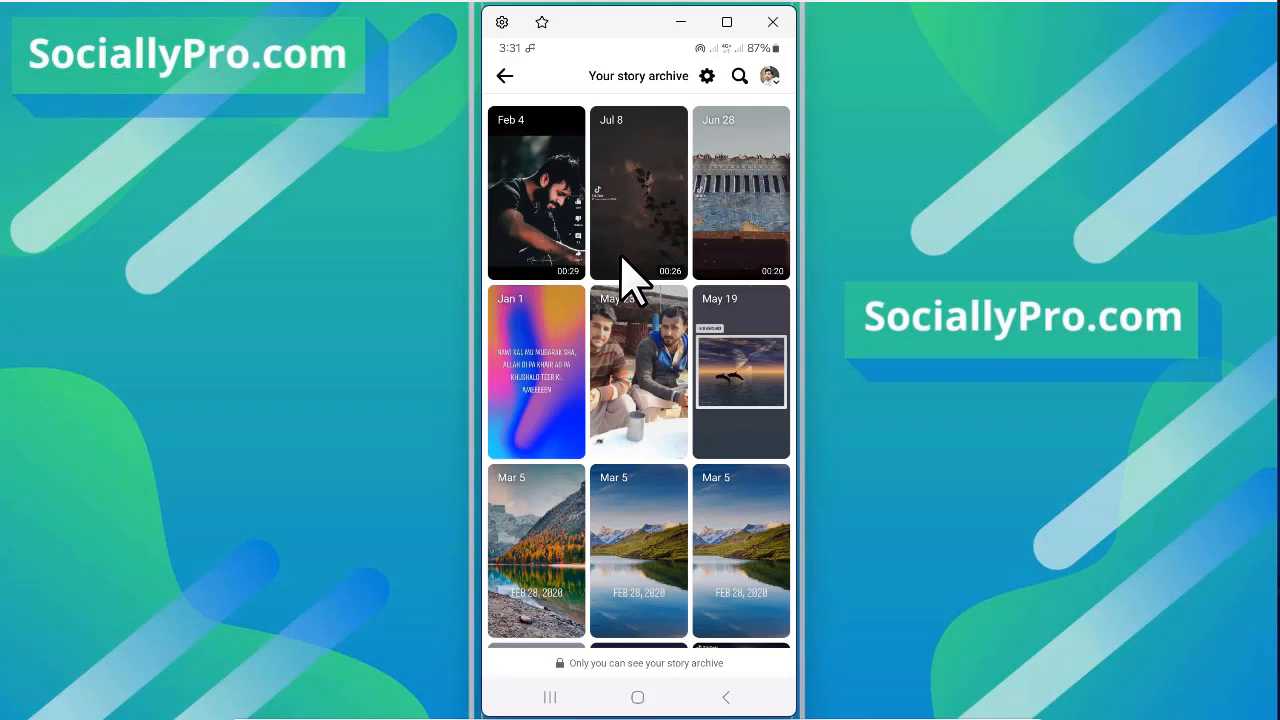
mouse_move(610, 290)
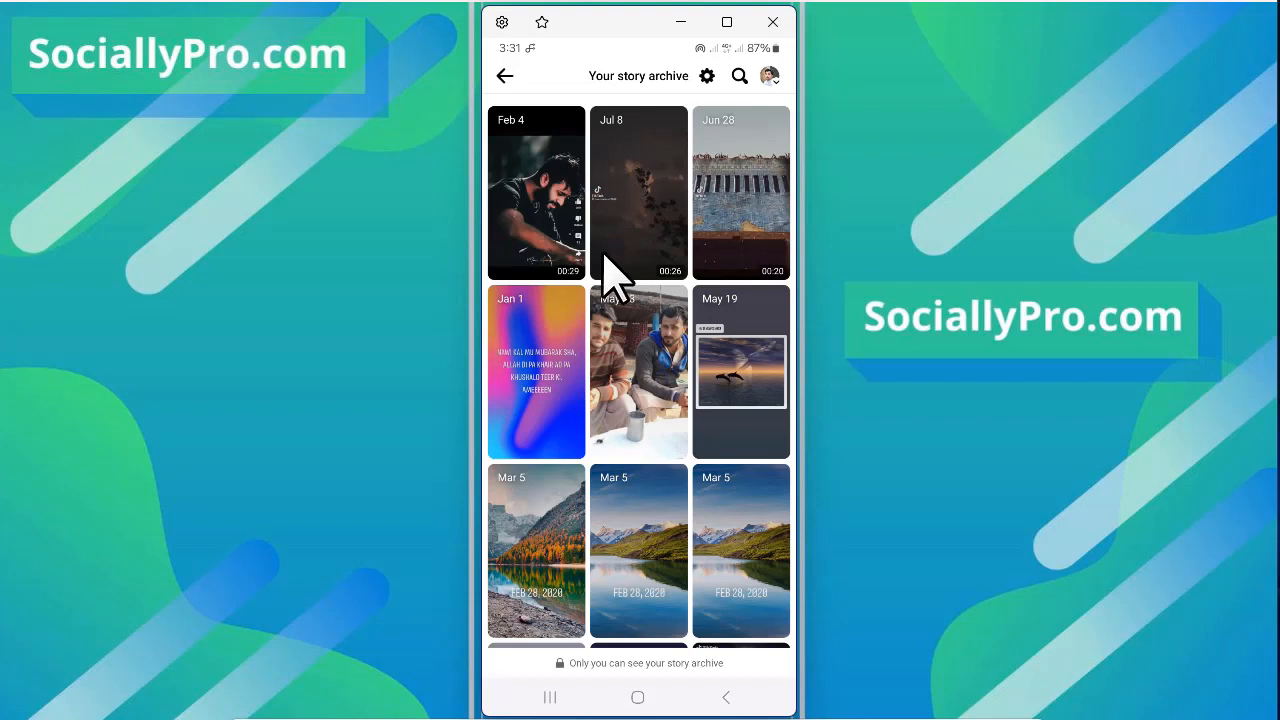
mouse_move(648, 155)
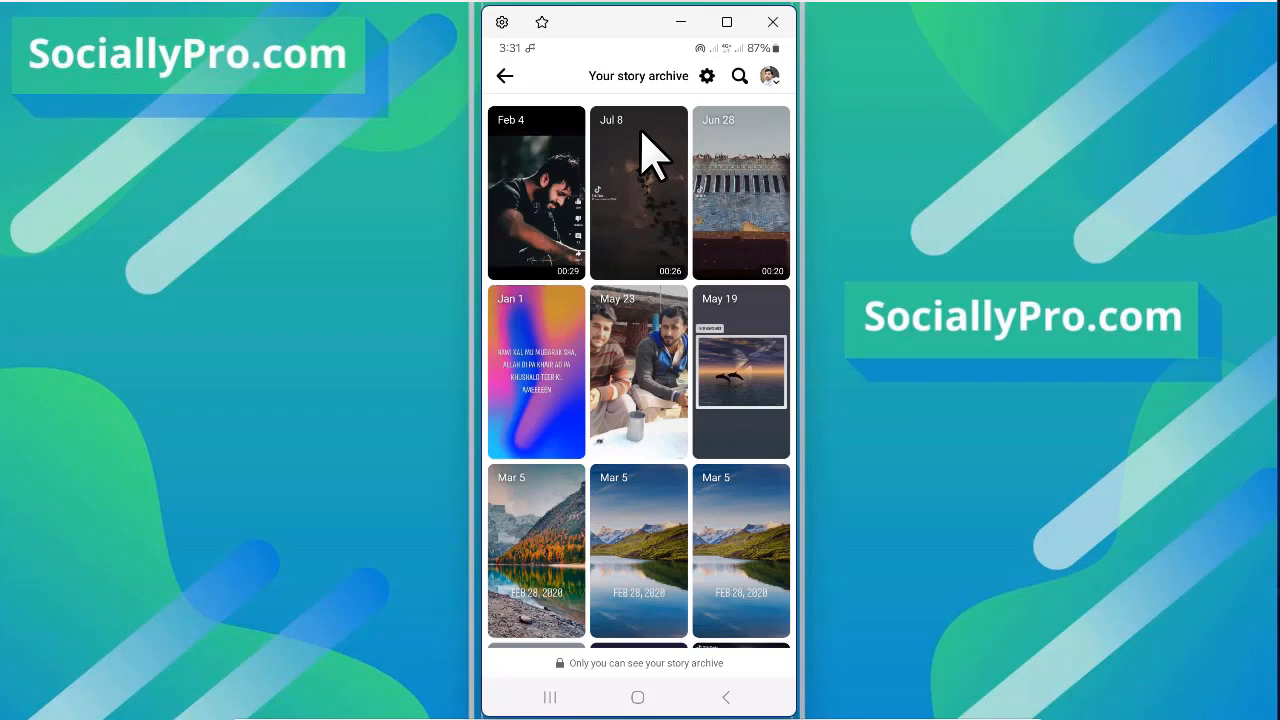
mouse_move(565, 215)
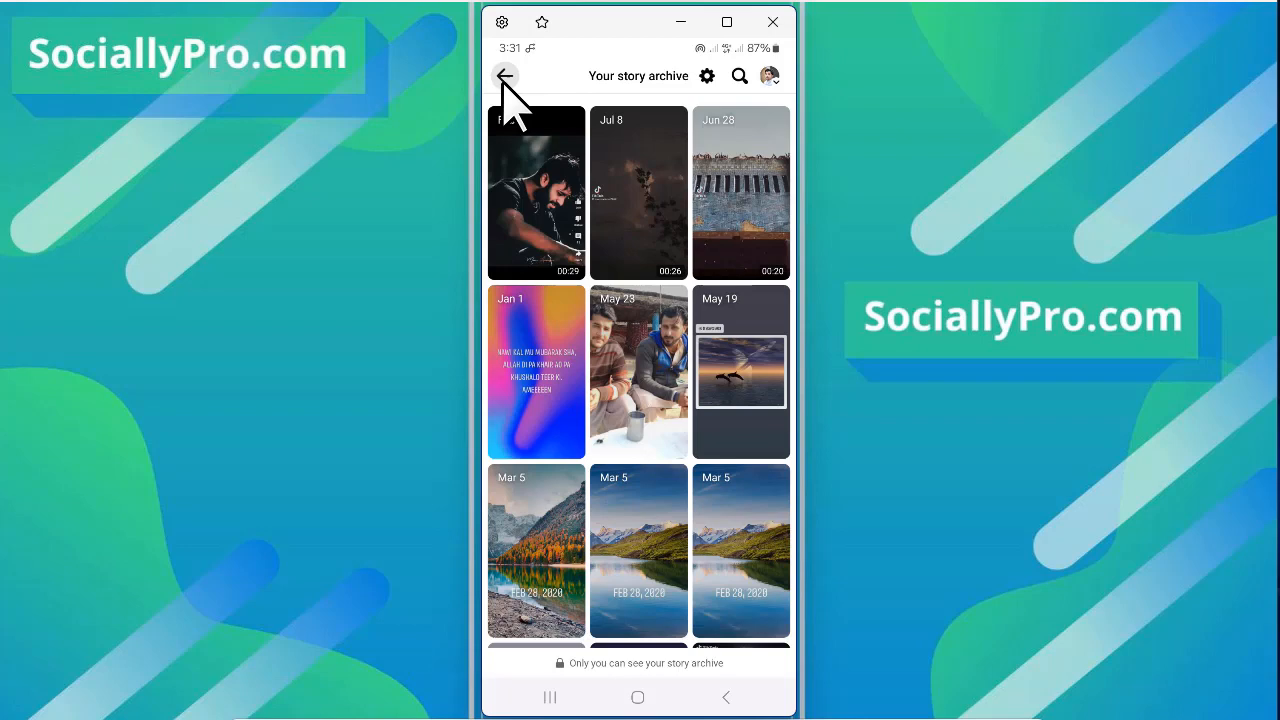
left_click(512, 76)
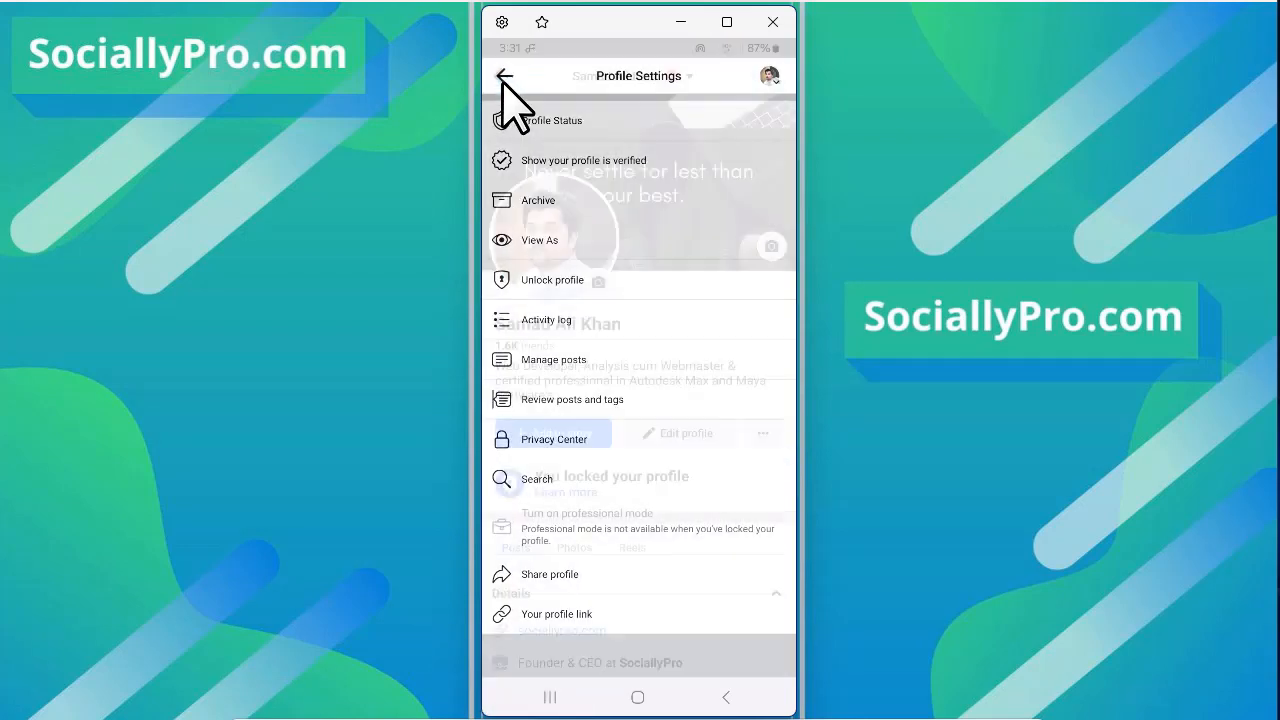
Open Settings & privacy from the menu and scroll to Audience and visibility
left_click(507, 76)
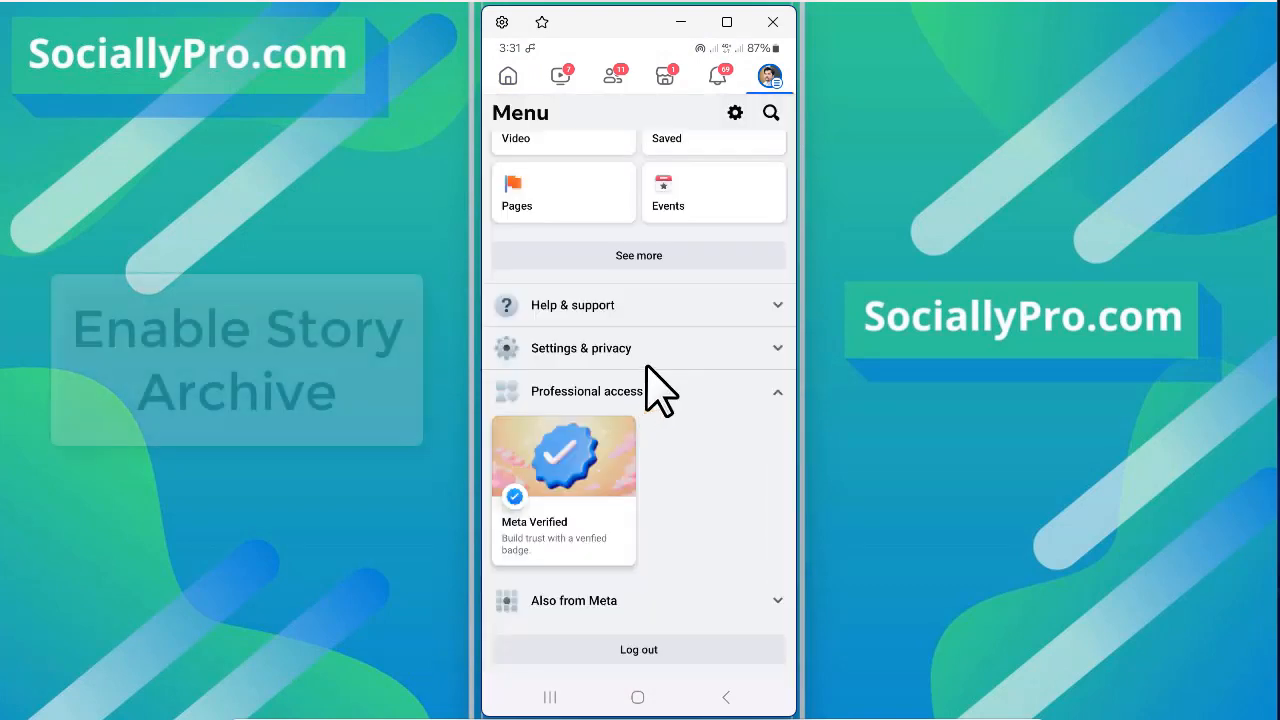
left_click(581, 348)
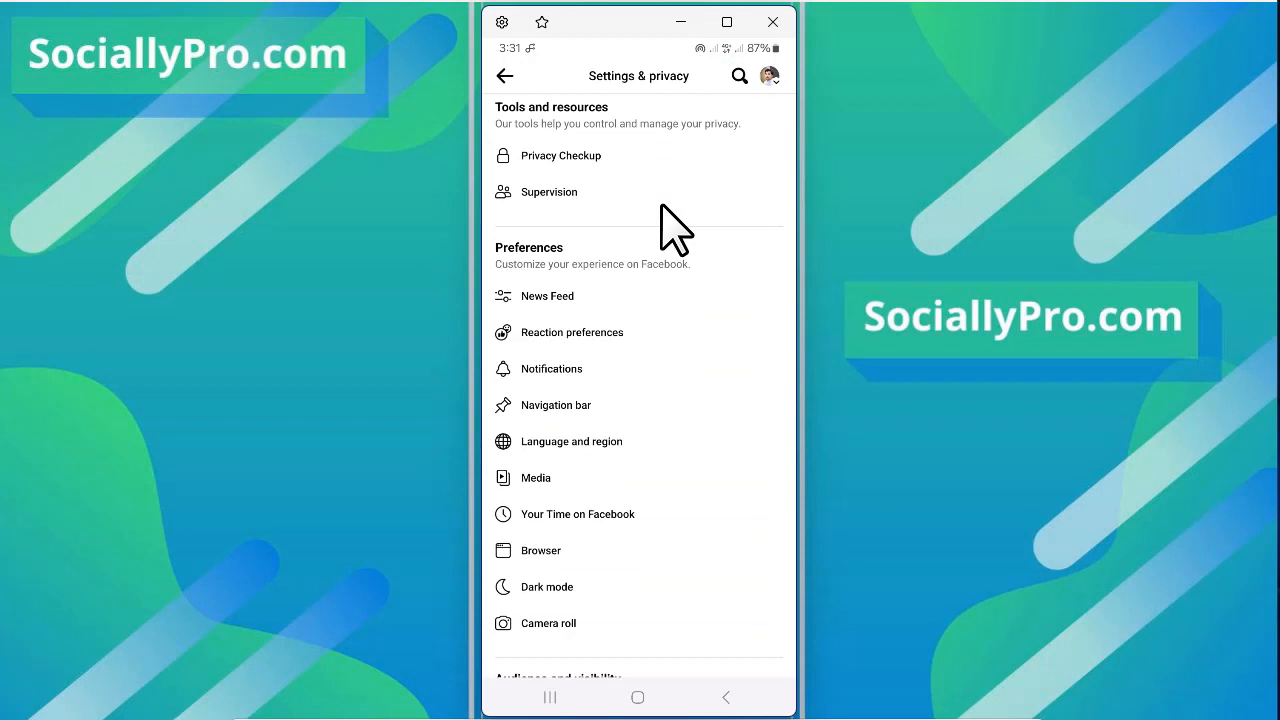
scroll("down", 3)
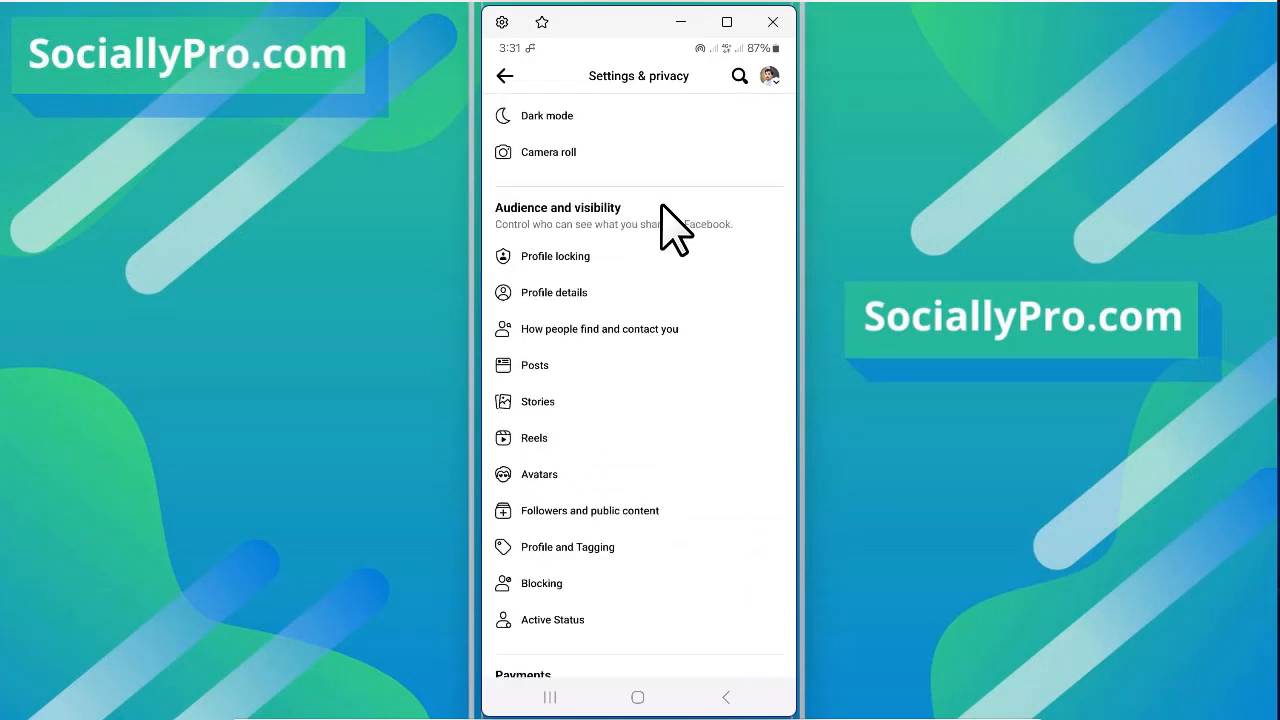
scroll("down", 3)
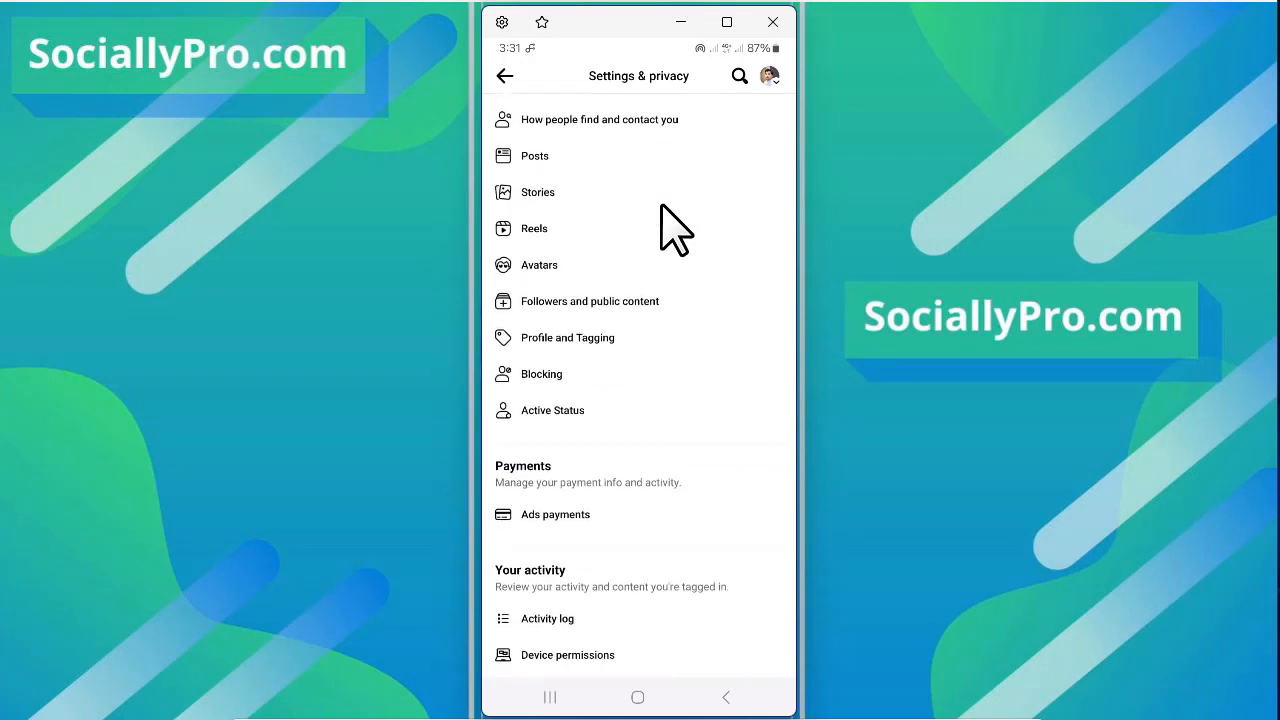
mouse_move(600, 210)
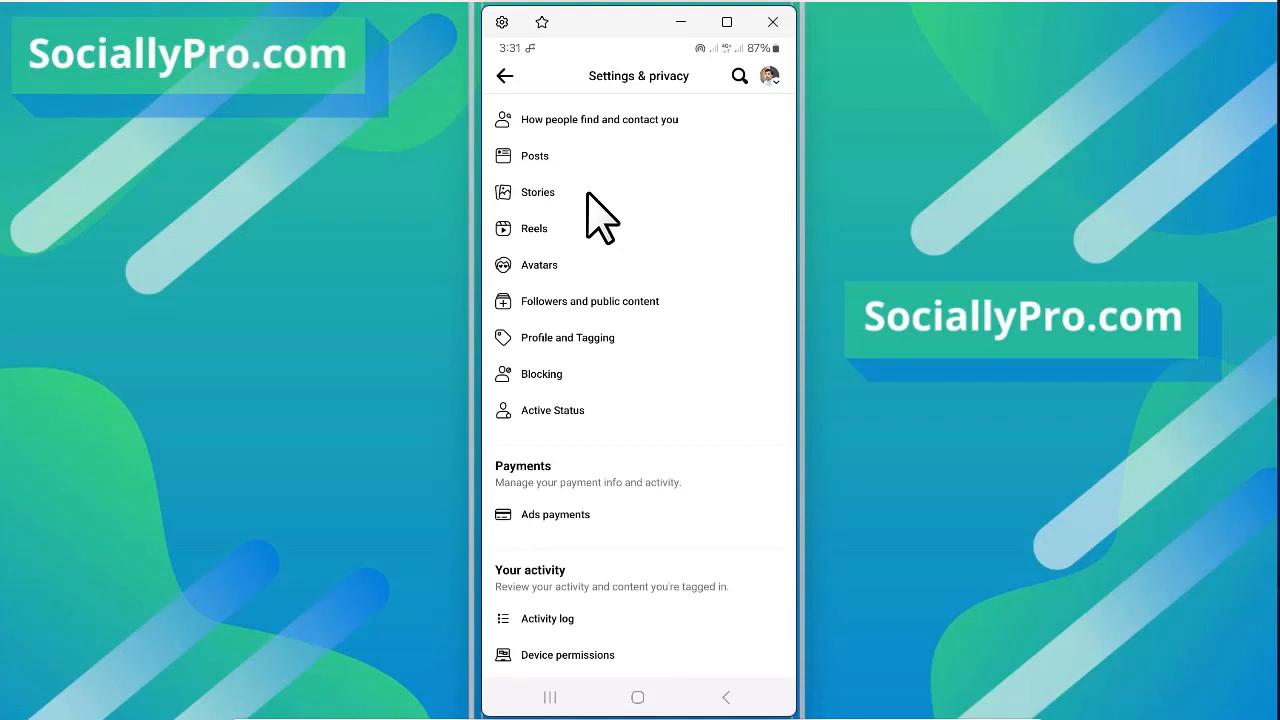
Check the Stories > Story archive 'Save to archive' toggle is on, then go back
left_click(537, 192)
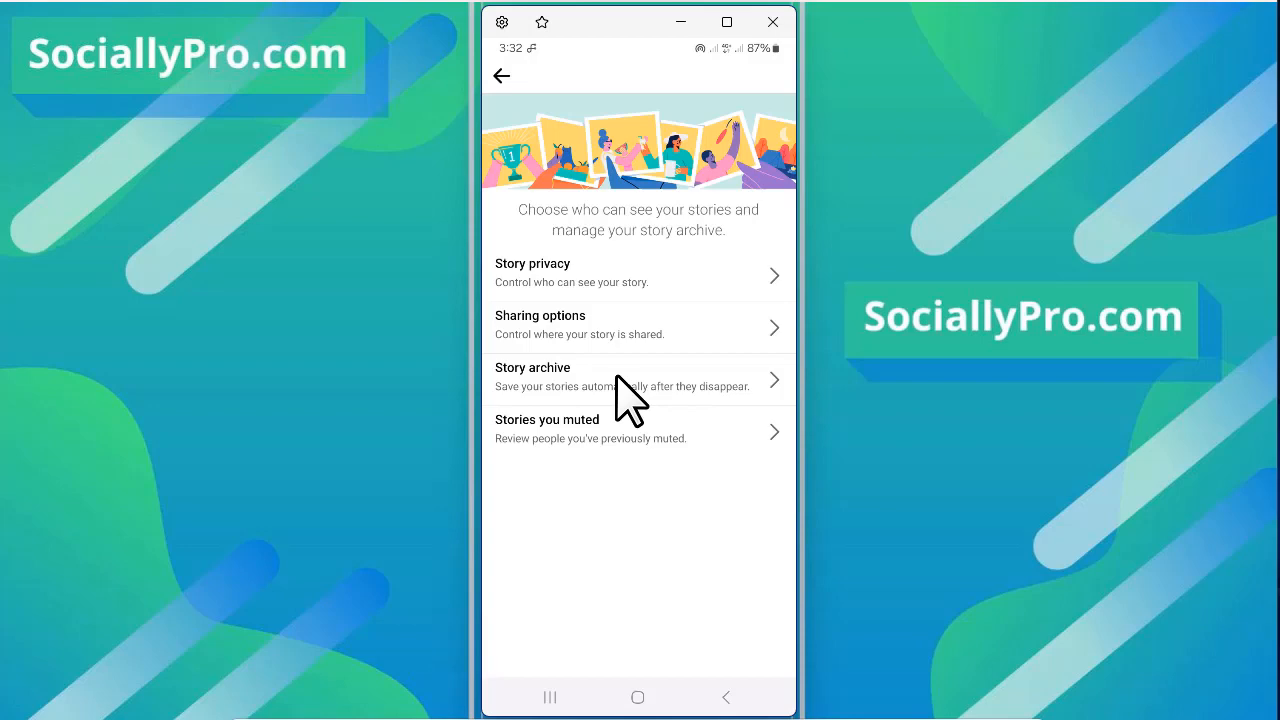
left_click(628, 380)
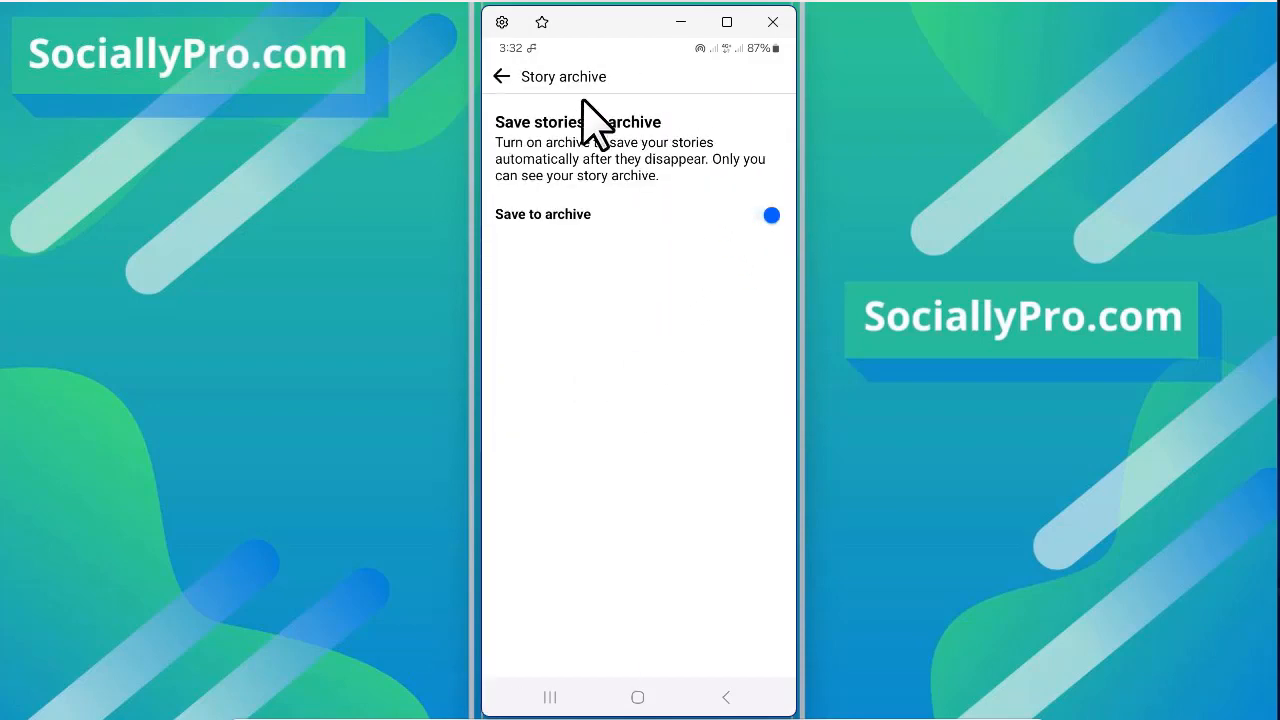
left_click(501, 76)
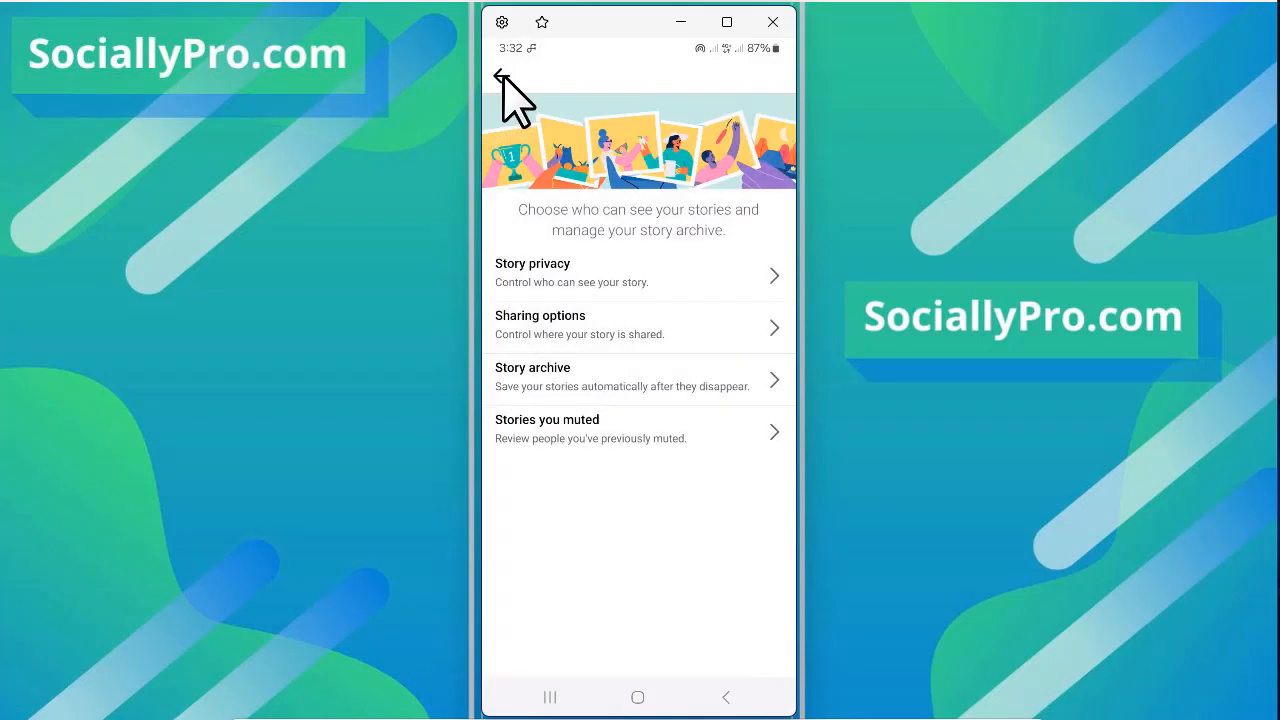
Return from story settings to the Facebook main menu
left_click(505, 78)
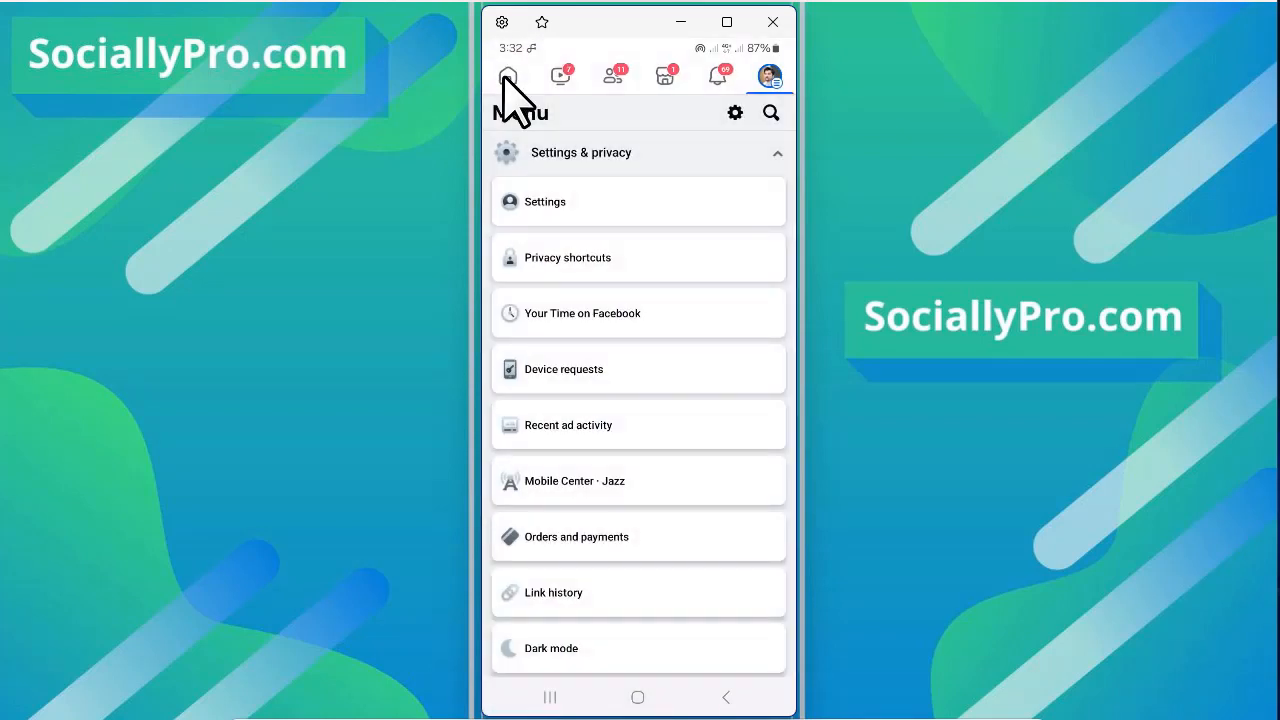
mouse_move(635, 670)
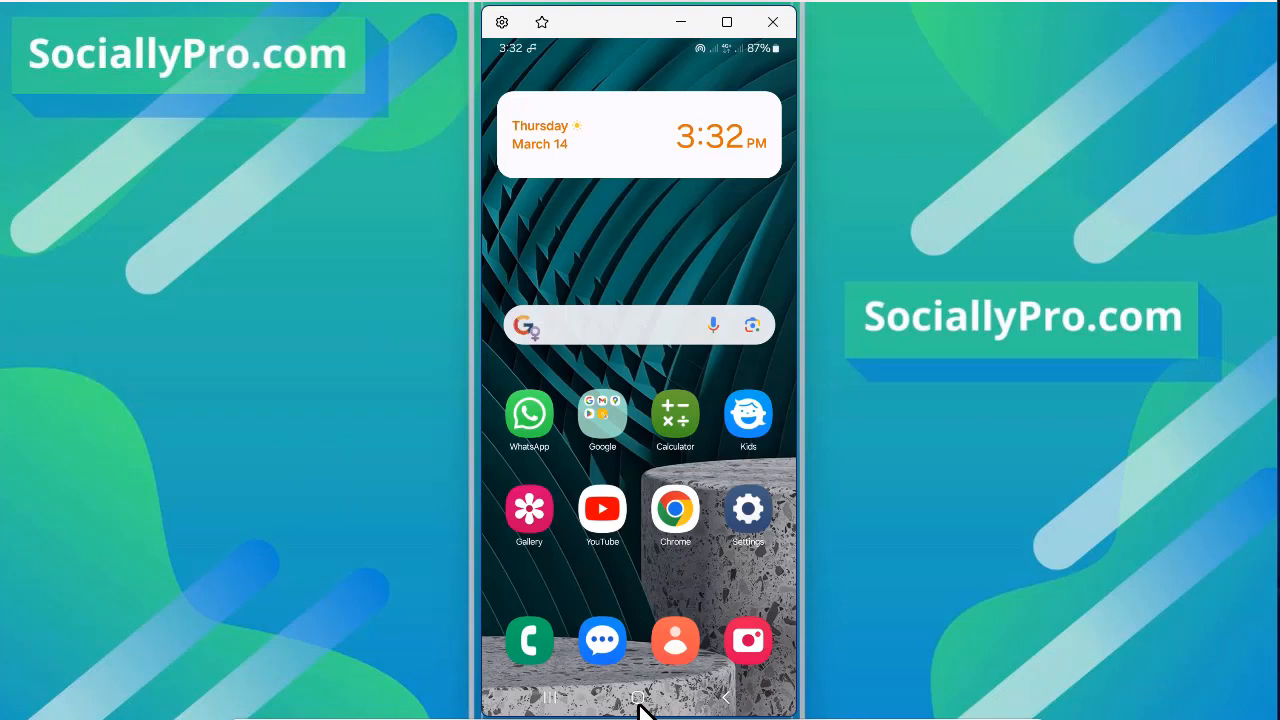
mouse_move(670, 602)
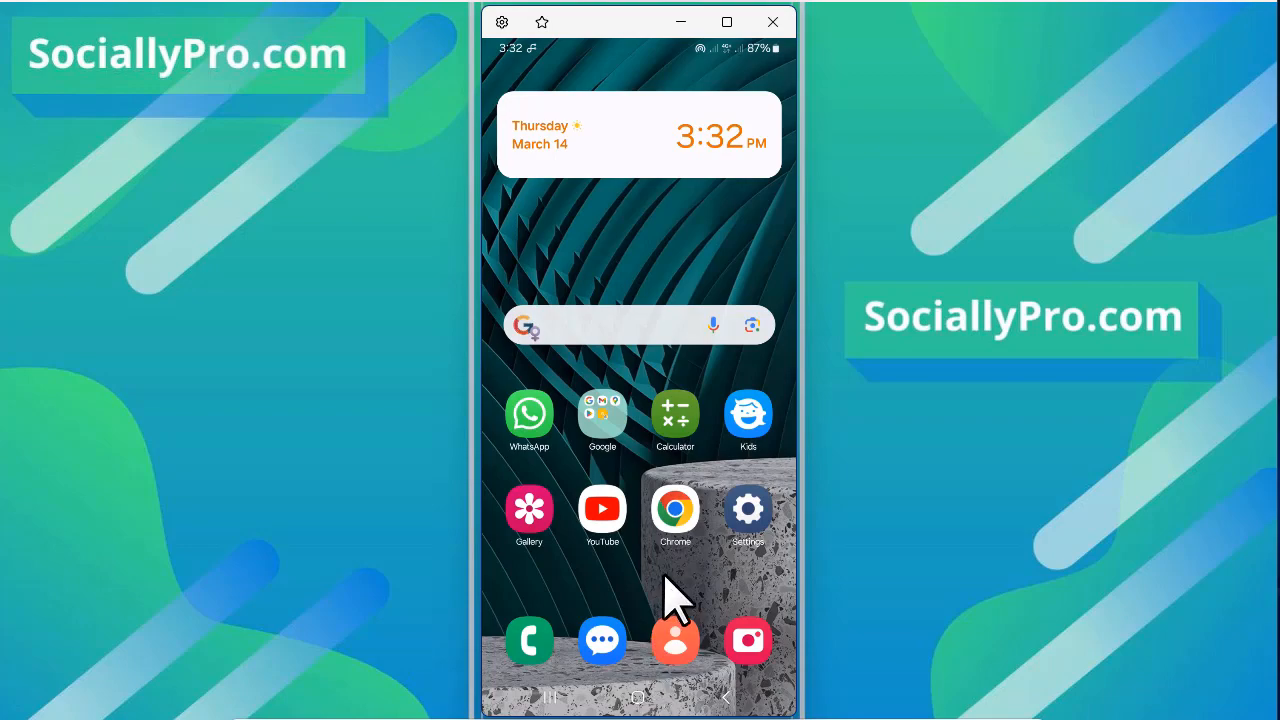